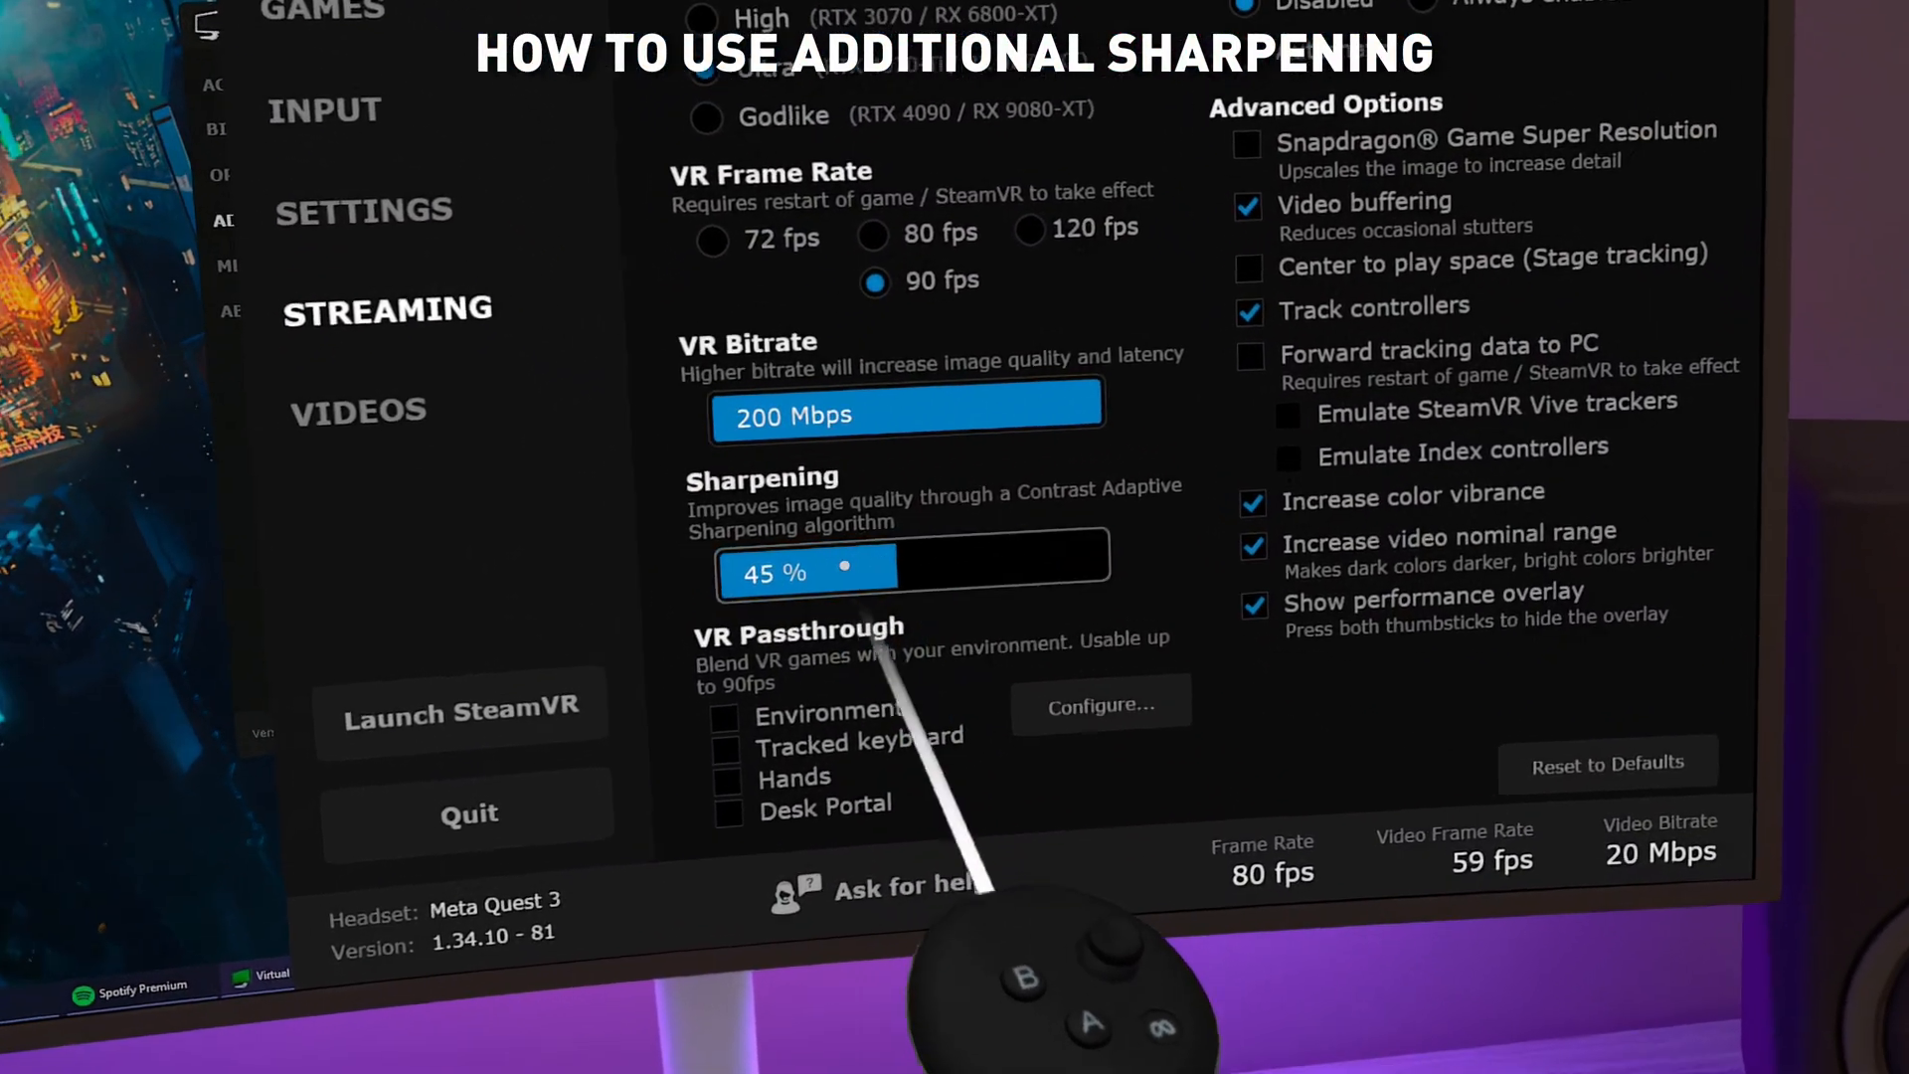
- Set the Streaming sharpening slider to 45%
click(539, 327)
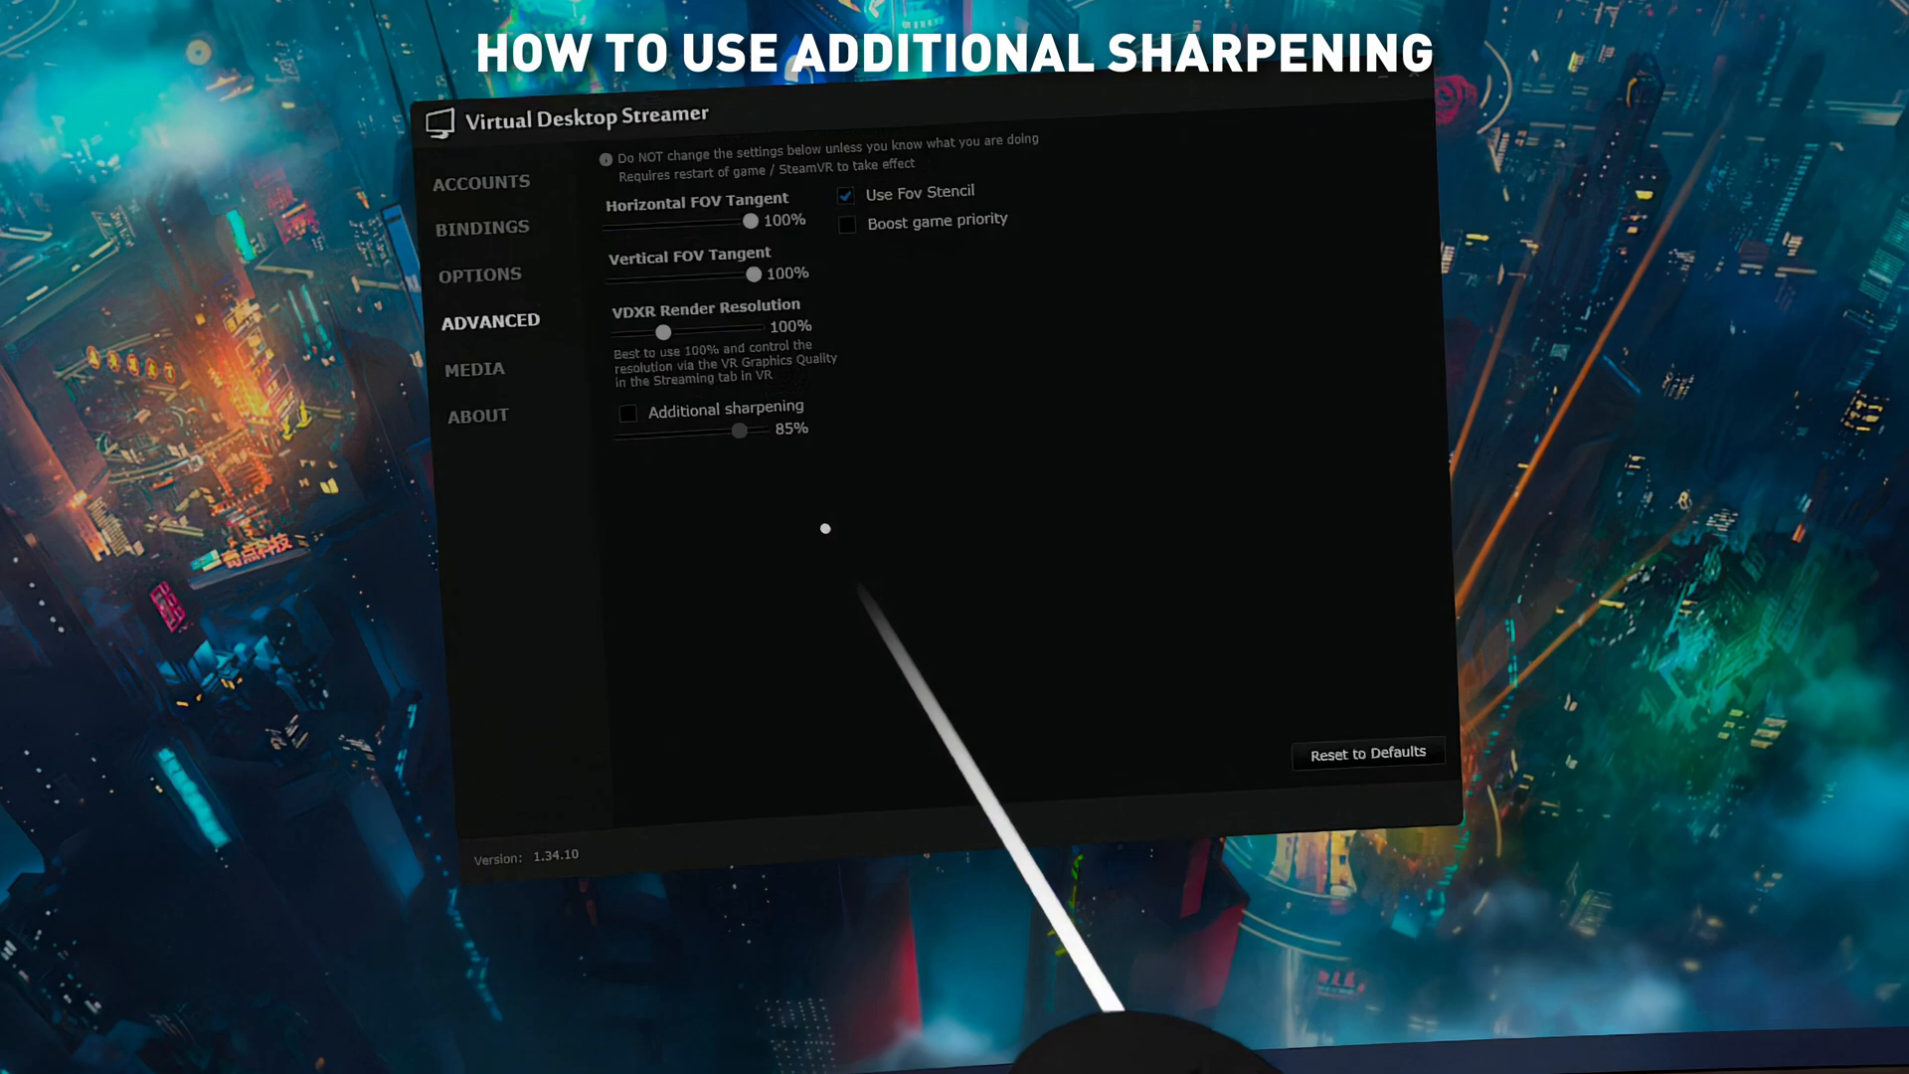
- Enable Additional sharpening in the Streamer's Advanced settings at 85% strength
click(627, 412)
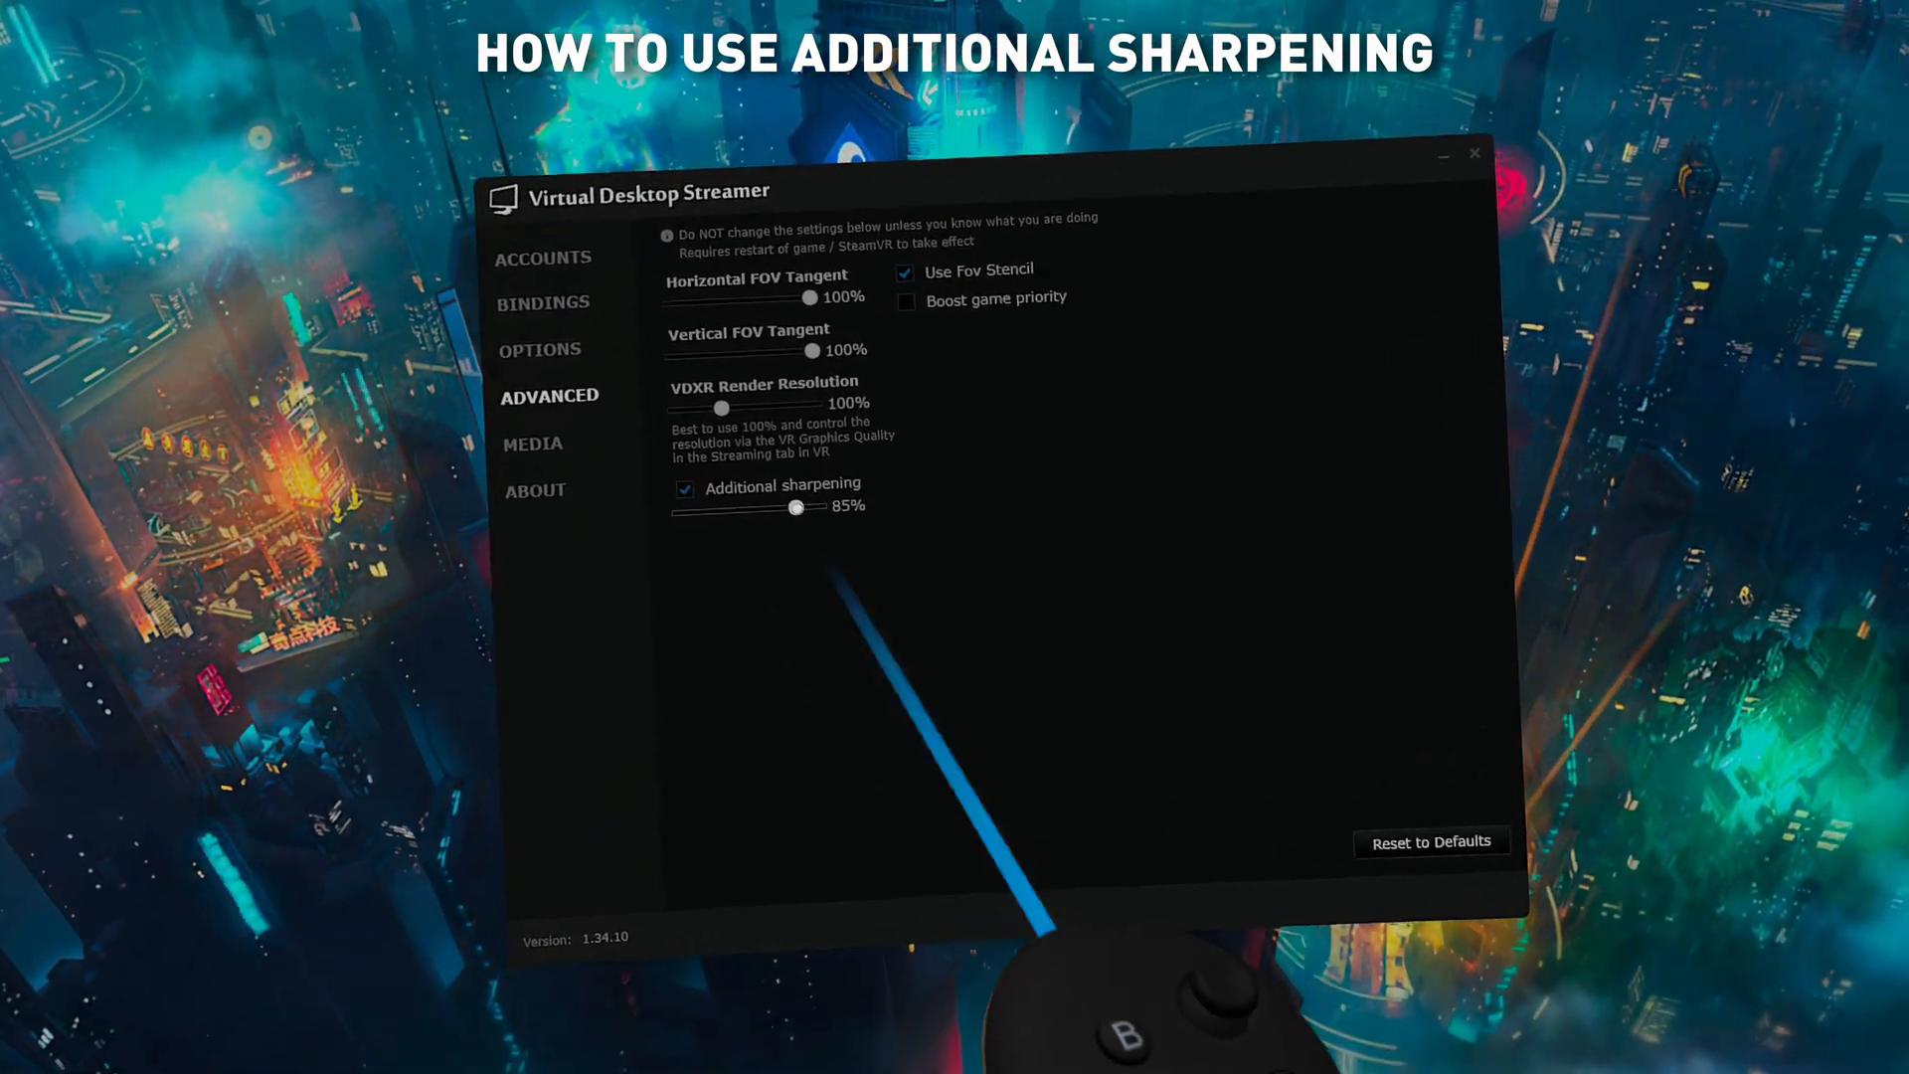